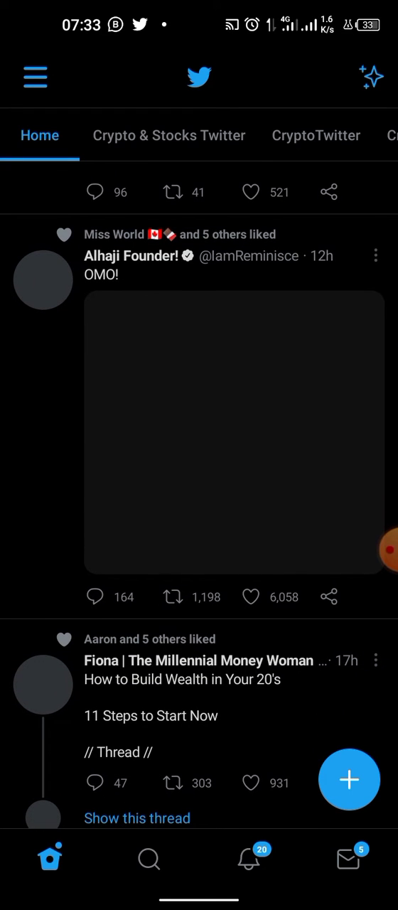
Scroll the Twitter feed showing blank tweet images, then return to the phone home screen
{"action": "scroll", "scroll_direction": "down", "scroll_amount": 3}
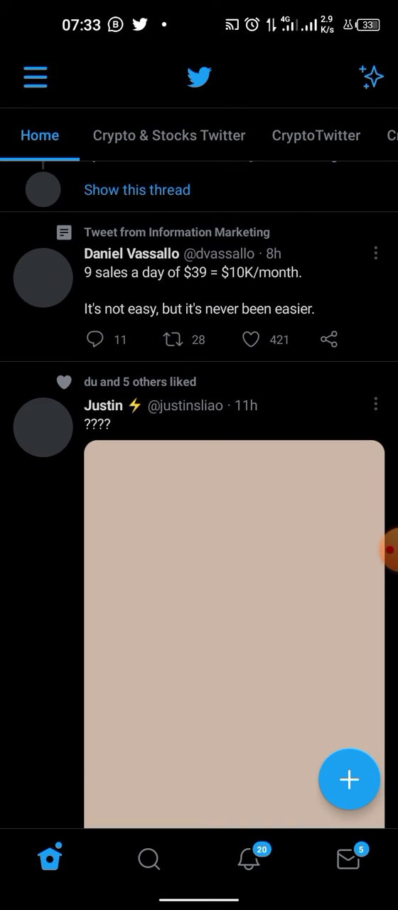
{"action": "key", "text": "HOME"}
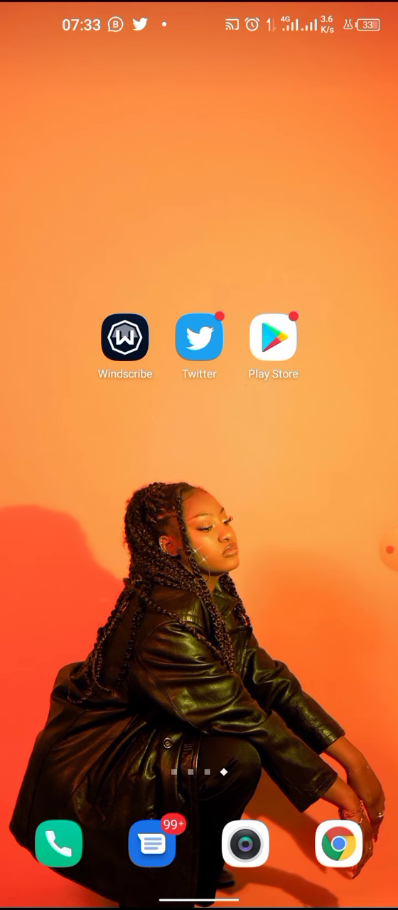
Search the Play Store for "windscribe" and launch the installed Windscribe VPN app
{"action": "left_click", "coordinate": [273, 338]}
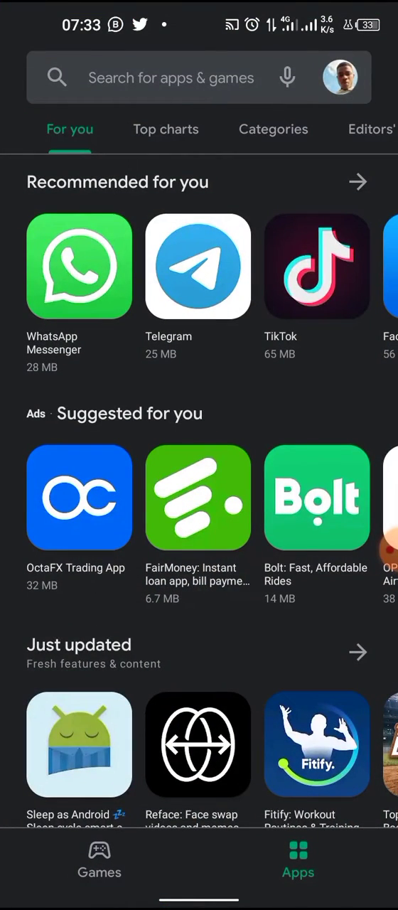
{"action": "type", "text": "windscribe"}
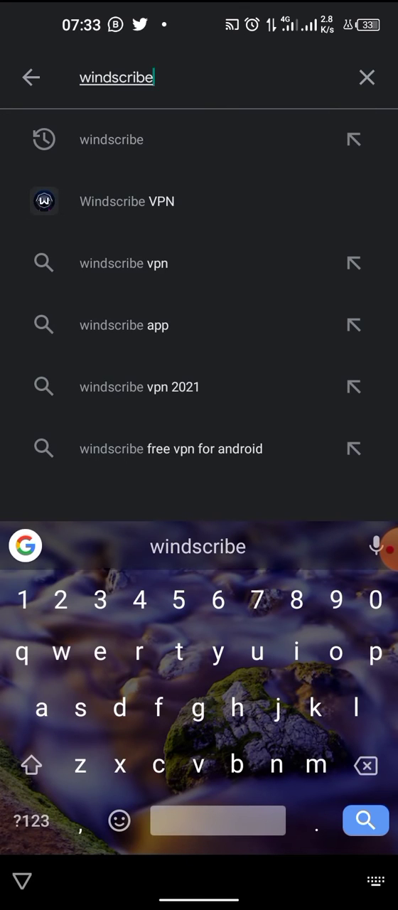
{"action": "left_click", "coordinate": [127, 201]}
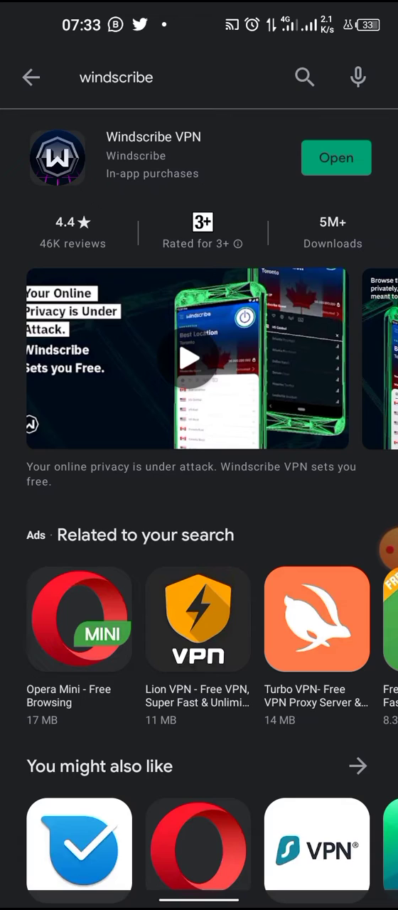
{"action": "left_click", "coordinate": [336, 157]}
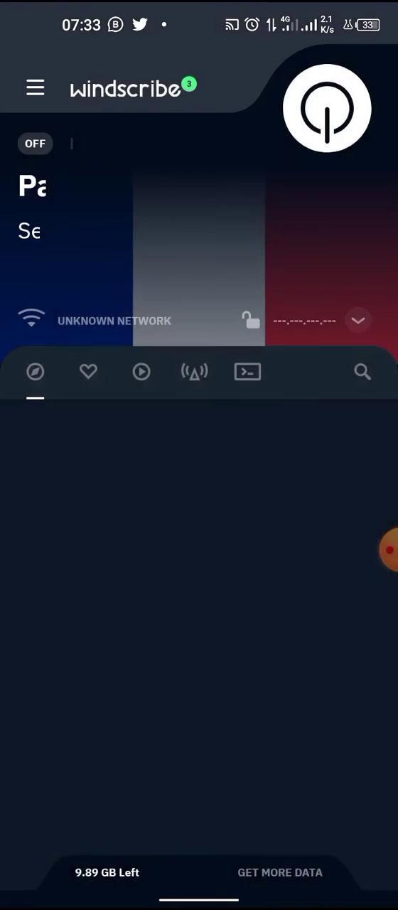
Reach Preferences > Connection > Split Tunneling with it enabled in Inclusive mode
{"action": "left_click", "coordinate": [35, 372]}
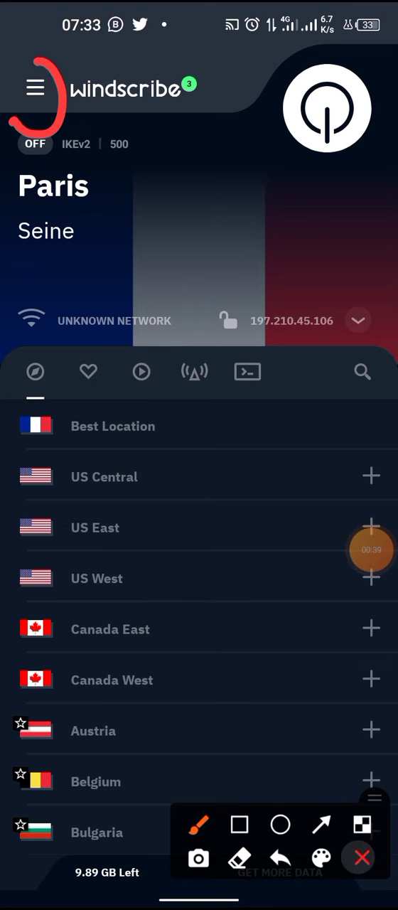
{"action": "left_click", "coordinate": [35, 87]}
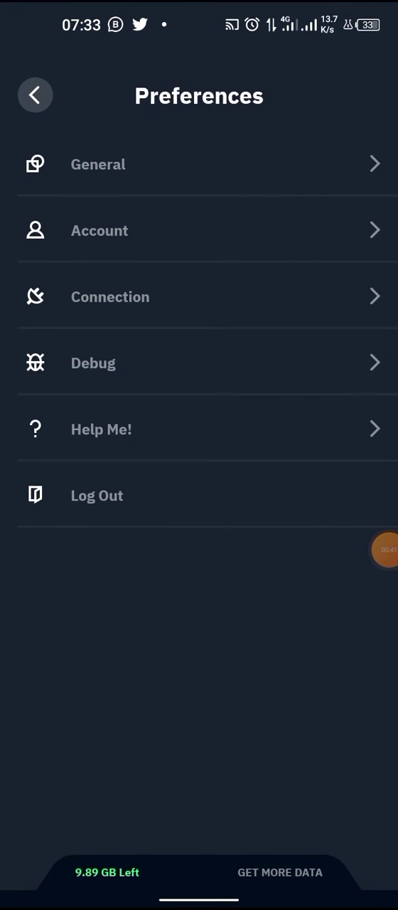
{"action": "left_click", "coordinate": [109, 297]}
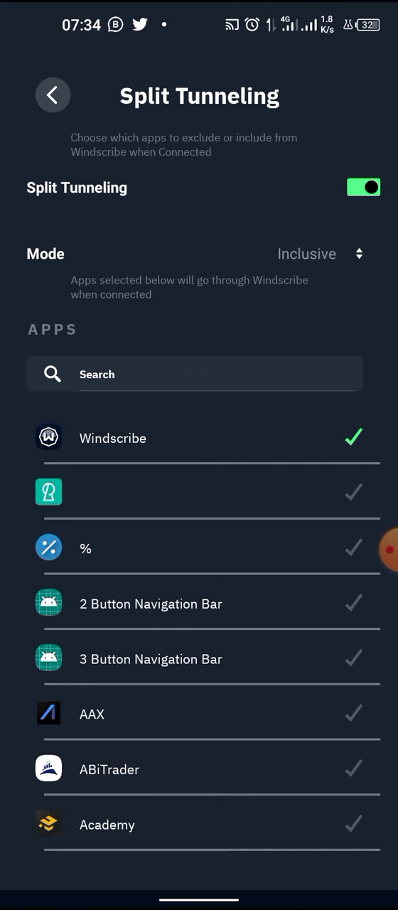
Search the split tunneling app list for "twitt", select Twitter, and back out to the location list
{"action": "left_click", "coordinate": [194, 375]}
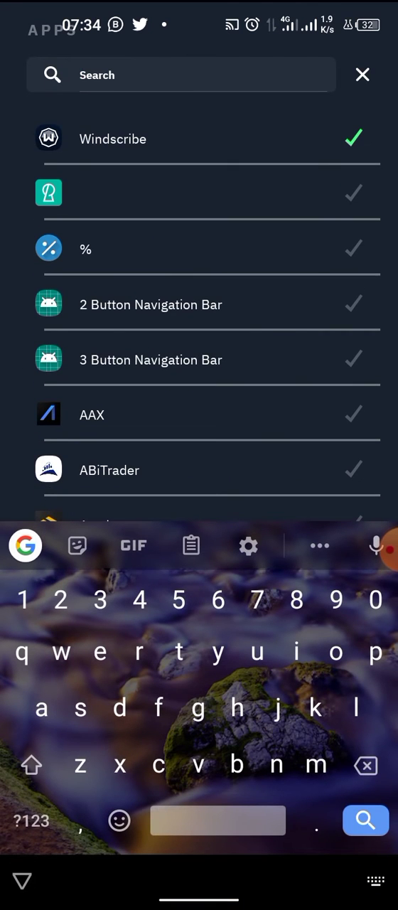
{"action": "type", "text": "tw"}
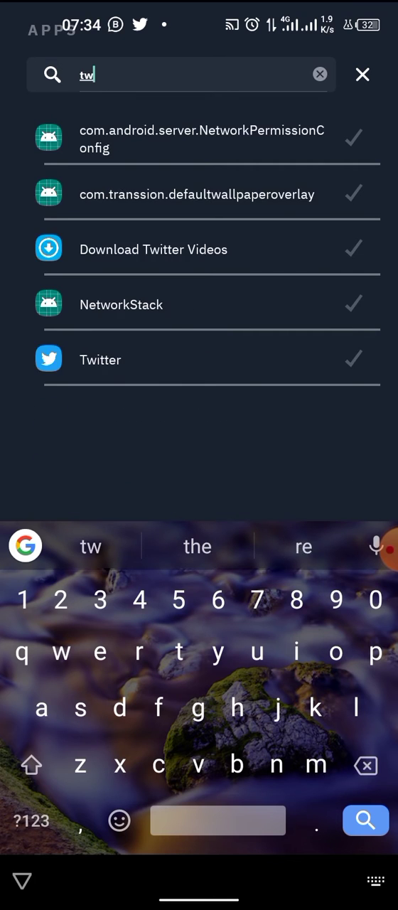
{"action": "type", "text": "itt"}
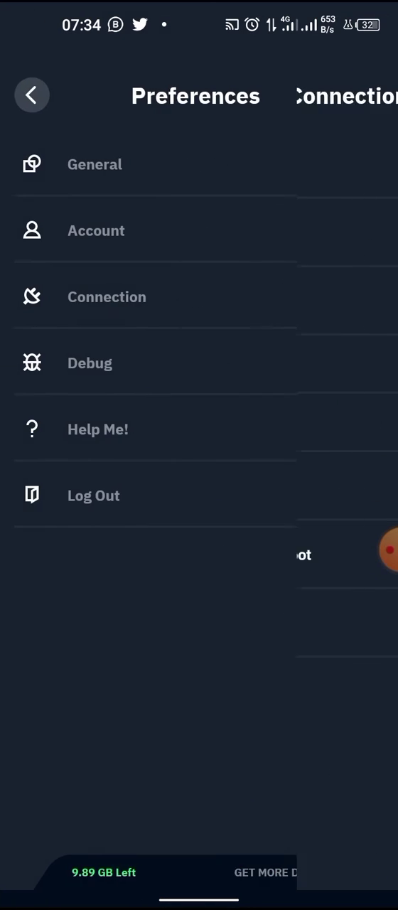
{"action": "left_click", "coordinate": [31, 95]}
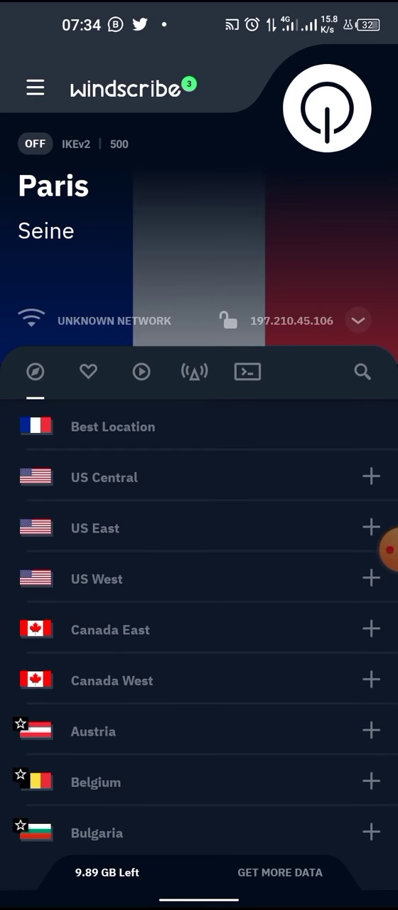
Connect the VPN to Paris, then return to Twitter and scroll the feed as images load
{"action": "left_click", "coordinate": [327, 108]}
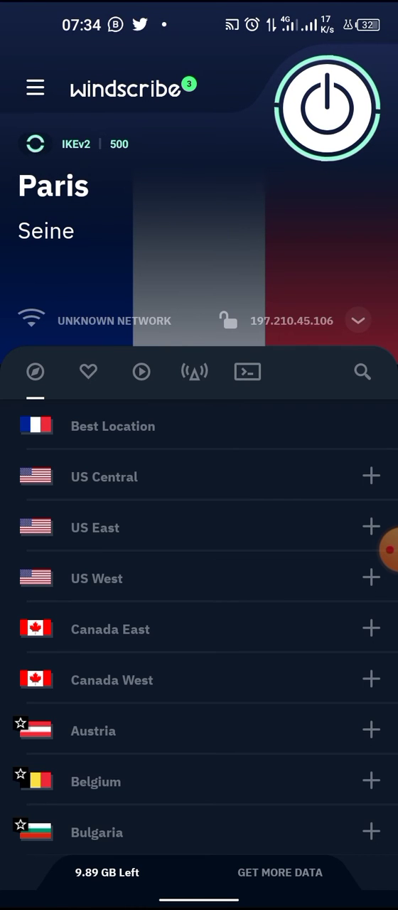
{"action": "left_click", "coordinate": [326, 107]}
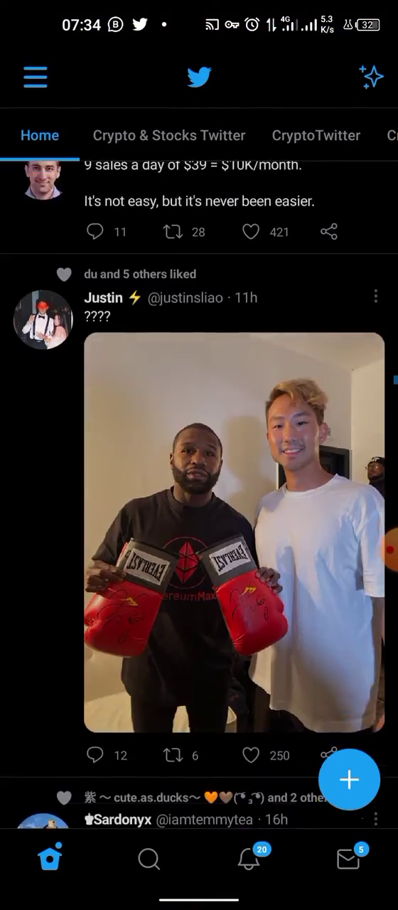
{"action": "scroll", "scroll_direction": "down", "scroll_amount": 3}
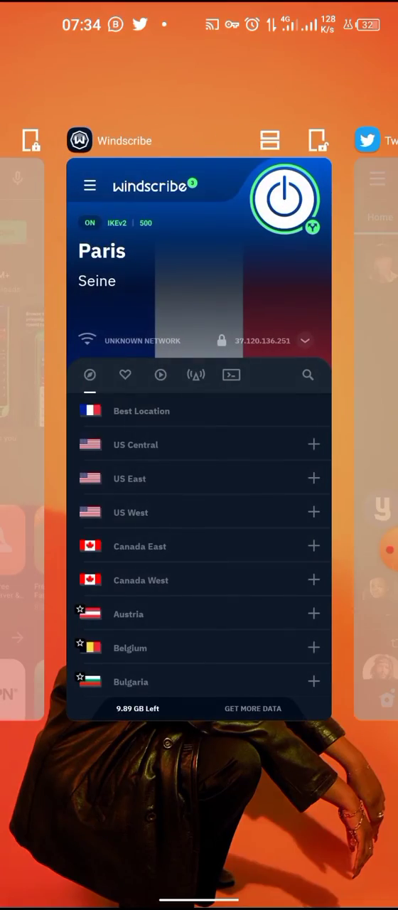
Return to Windscribe from Recents and show Connection settings with Split Tunneling: On
{"action": "left_click", "coordinate": [89, 186]}
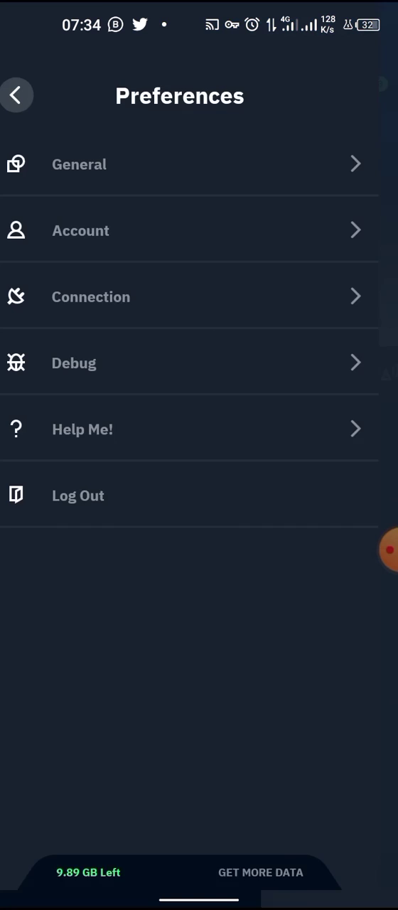
{"action": "left_click", "coordinate": [91, 297]}
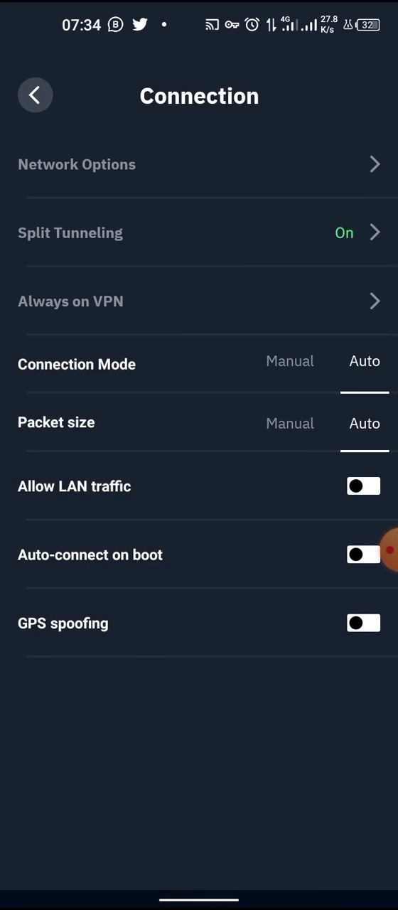